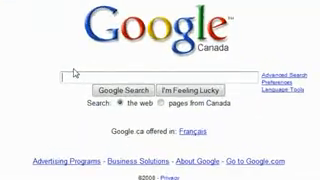
Search Google for "Mozilla"
text(Mozilla)
text(Adblock Pl)
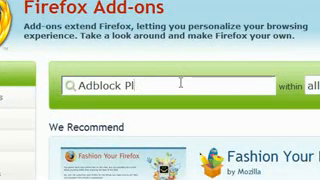
Run the add-ons search for Adblock Plus and install it
key(Return)
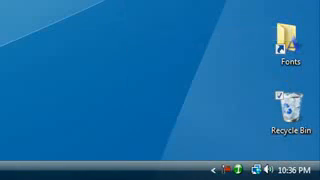
Empty the Recycle Bin from its desktop icon
click(295, 130)
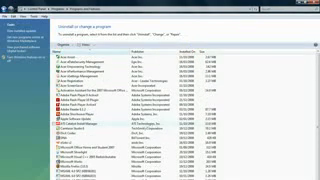
Scroll through the installed programs list past the Adobe and Microsoft entries
scroll(down, 3)
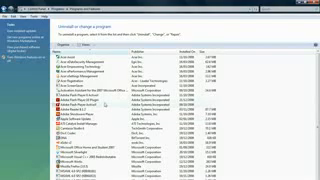
scroll(down, 3)
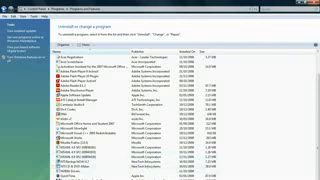